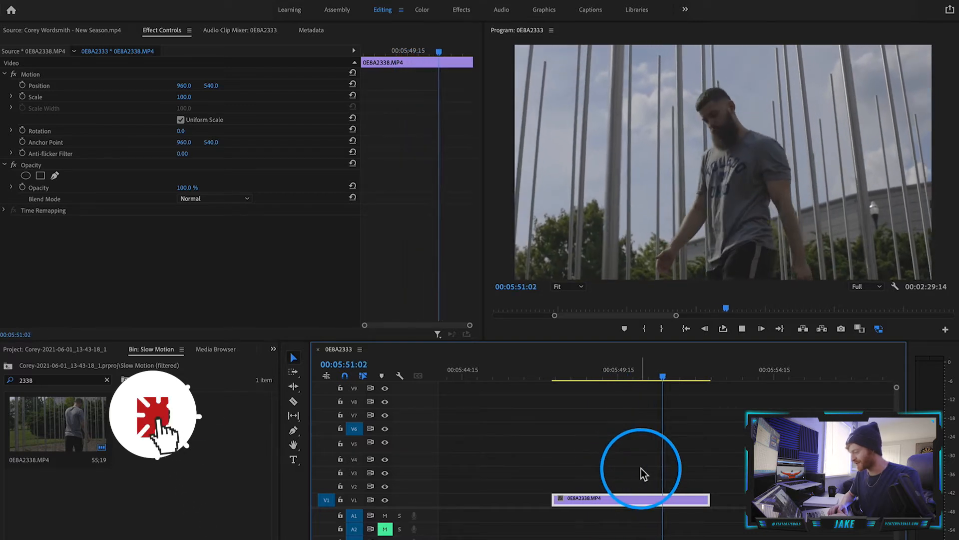
# Nest the slow-motion clip, then replace the nested sequence with an After Effects composition
pyautogui.click(636, 374)
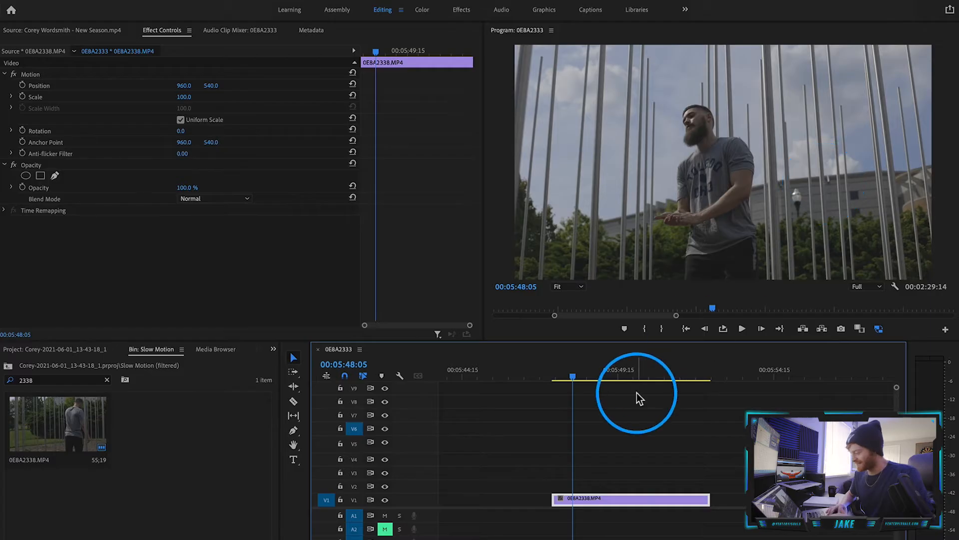
pyautogui.click(741, 329)
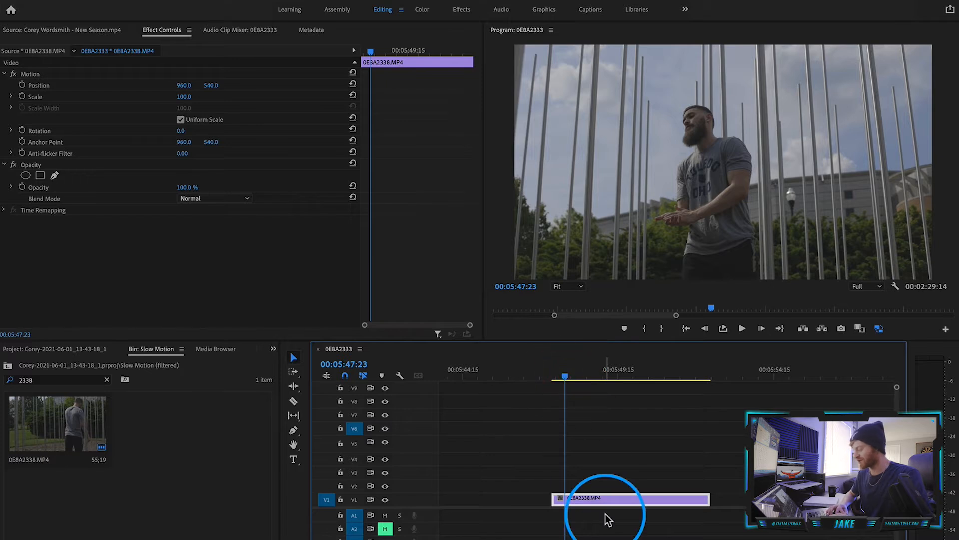
pyautogui.rightClick(630, 498)
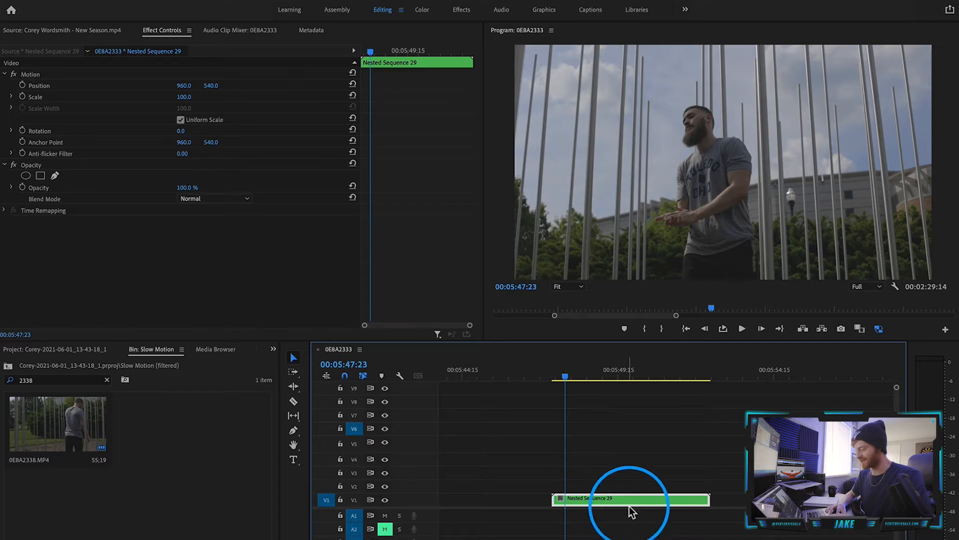
pyautogui.rightClick(630, 498)
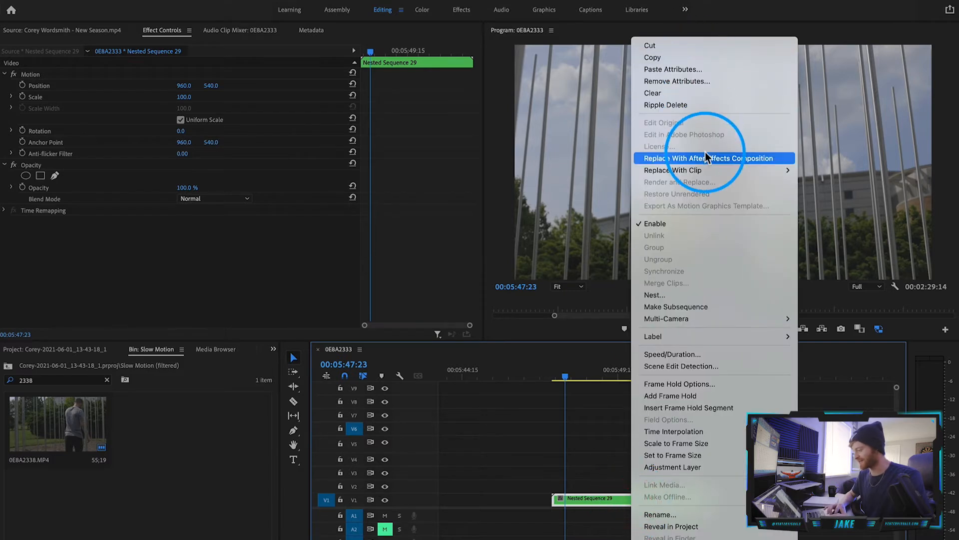
pyautogui.click(711, 158)
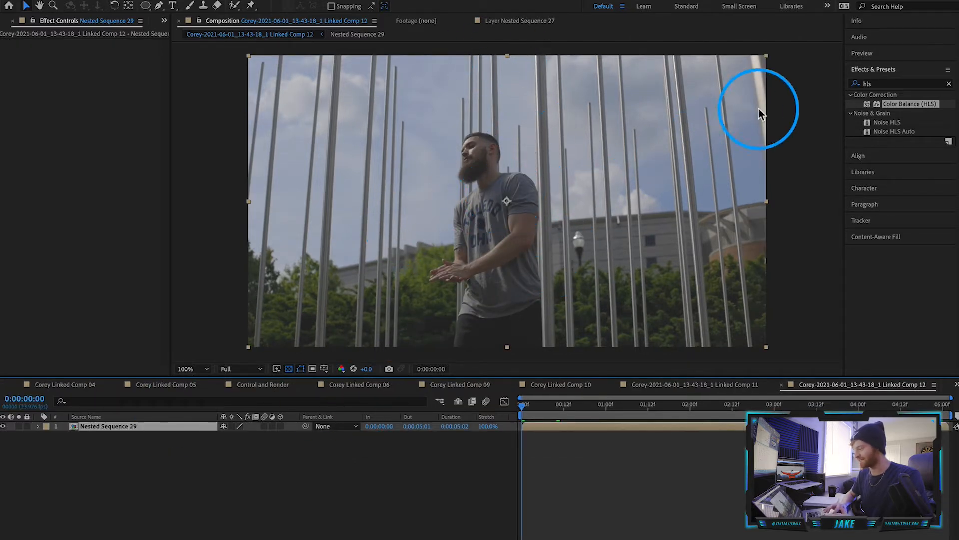
# Open the clip in the Layer panel and paint over the man with Roto Brush
pyautogui.click(948, 84)
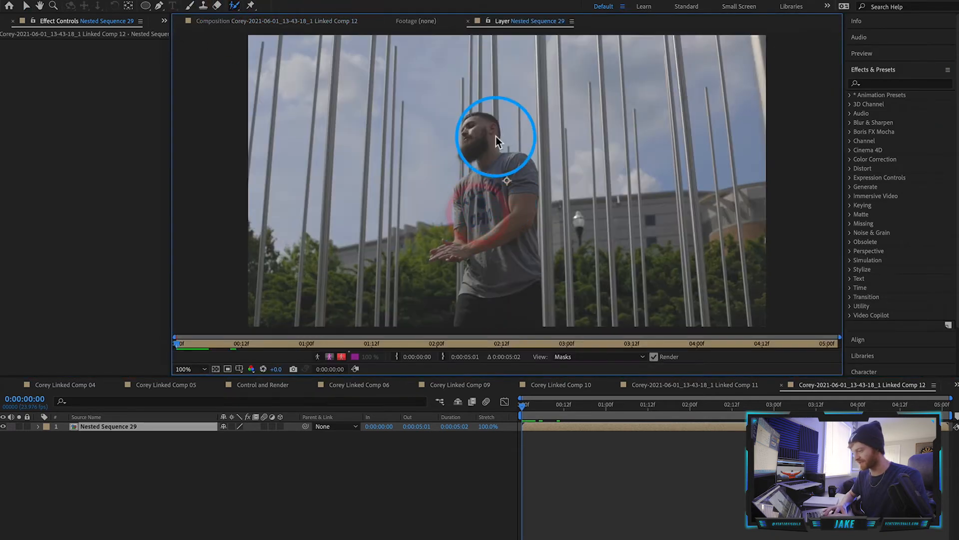
pyautogui.moveTo(496, 138); pyautogui.dragTo(460, 251)
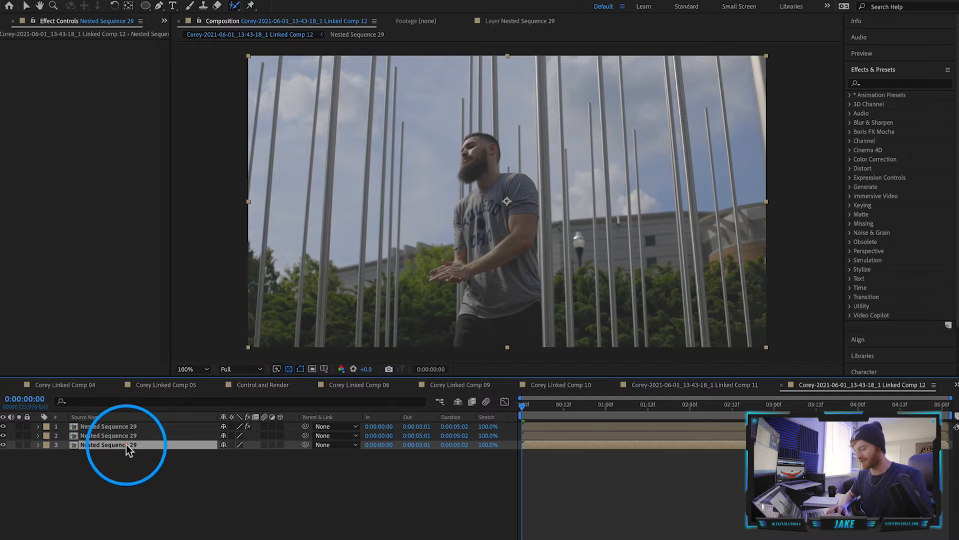
# Rename the duplicated layers, entering 'Background' and 'Kaleida' alongside 'Roto'
pyautogui.write('Background')
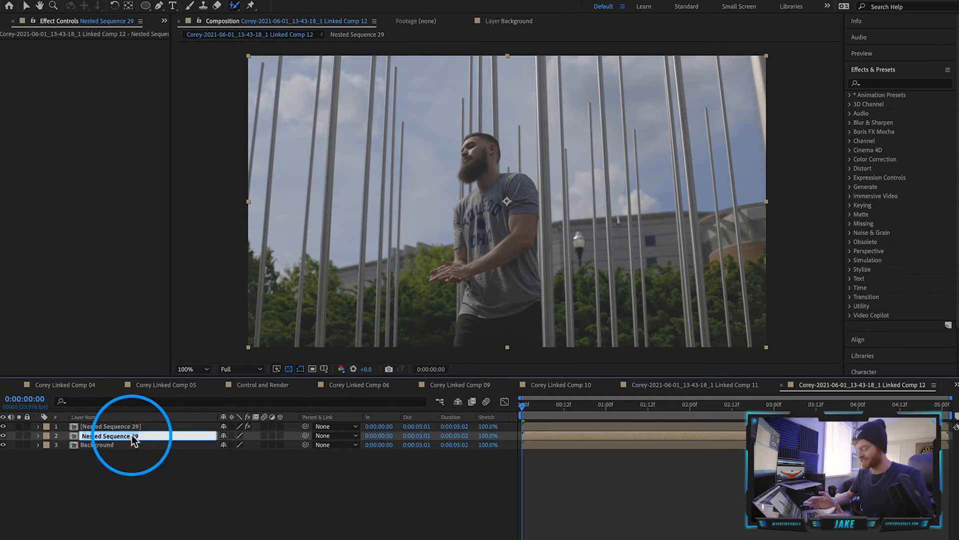
pyautogui.write('Kaleida')
pyautogui.click(148, 426)
pyautogui.write('Roto')
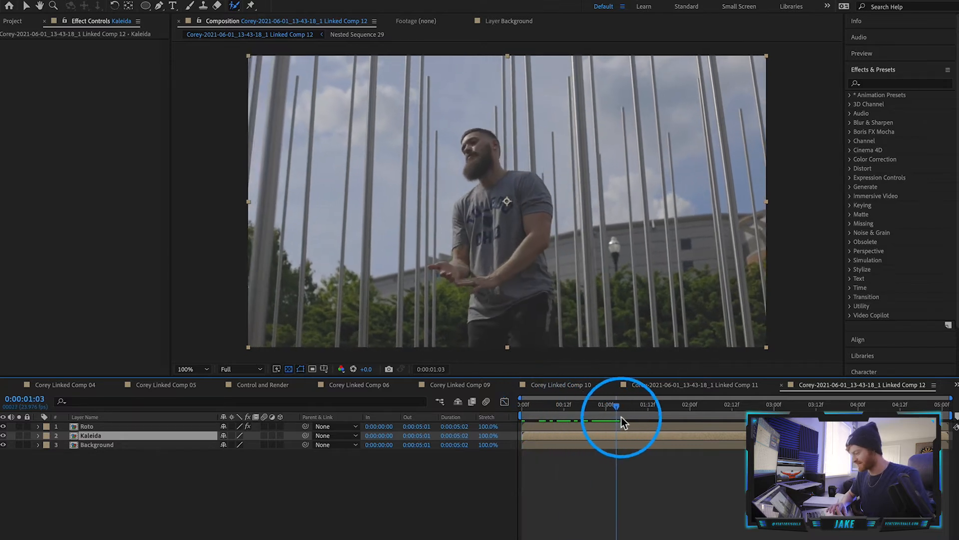
# Apply CC Kaleida to the Kaleida layer and raise its size to 40
pyautogui.moveTo(615, 422); pyautogui.dragTo(658, 423)
pyautogui.write('cc ka')
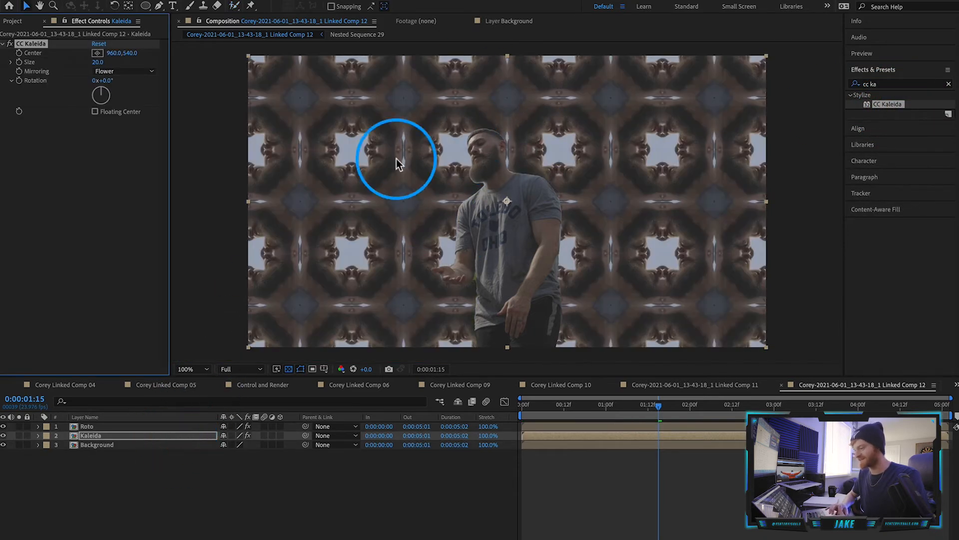
pyautogui.moveTo(396, 161); pyautogui.dragTo(422, 178)
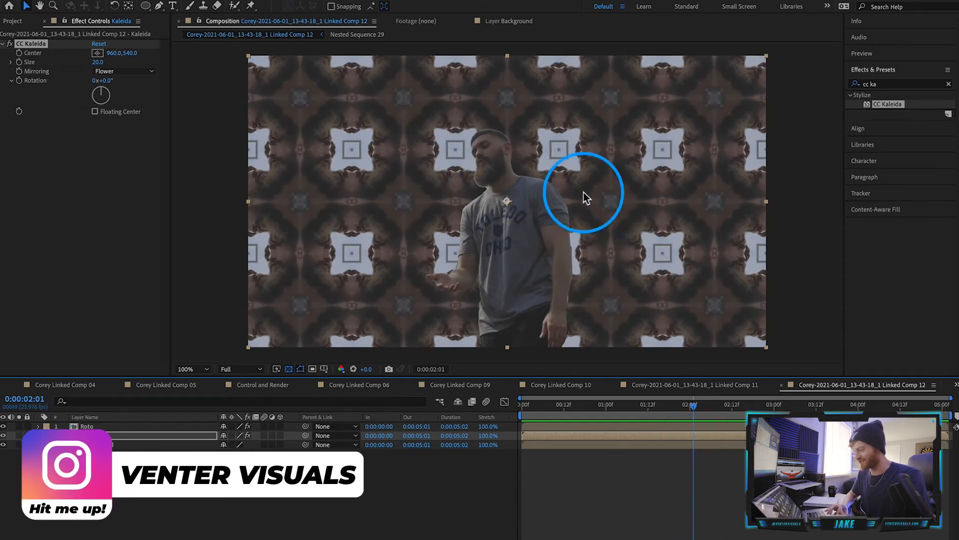
pyautogui.click(647, 404)
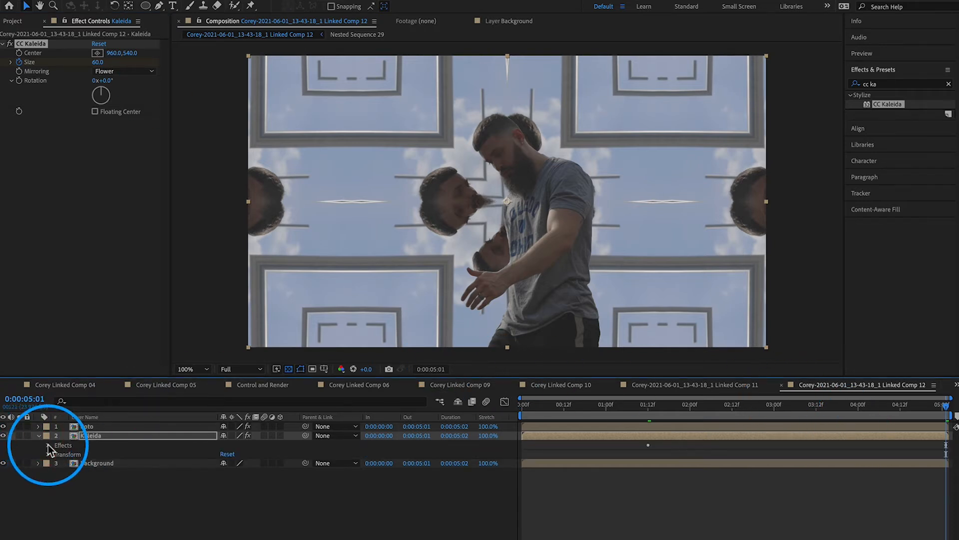
# Expand the Kaleida layer to reveal its CC Kaleida Size keyframes, ending at 60
pyautogui.click(37, 436)
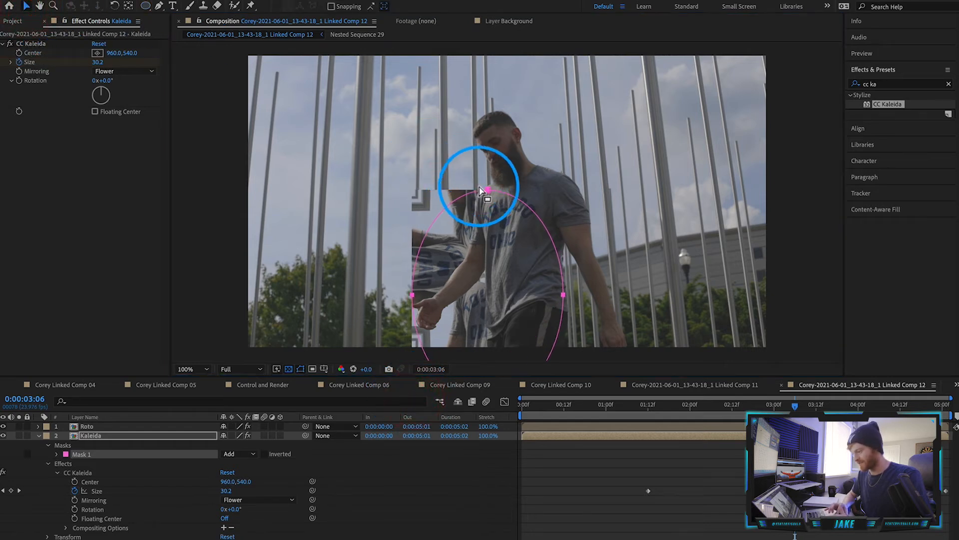
# Fit the oval mask around the man's body and set it to Inverted
pyautogui.moveTo(480, 186); pyautogui.dragTo(504, 117)
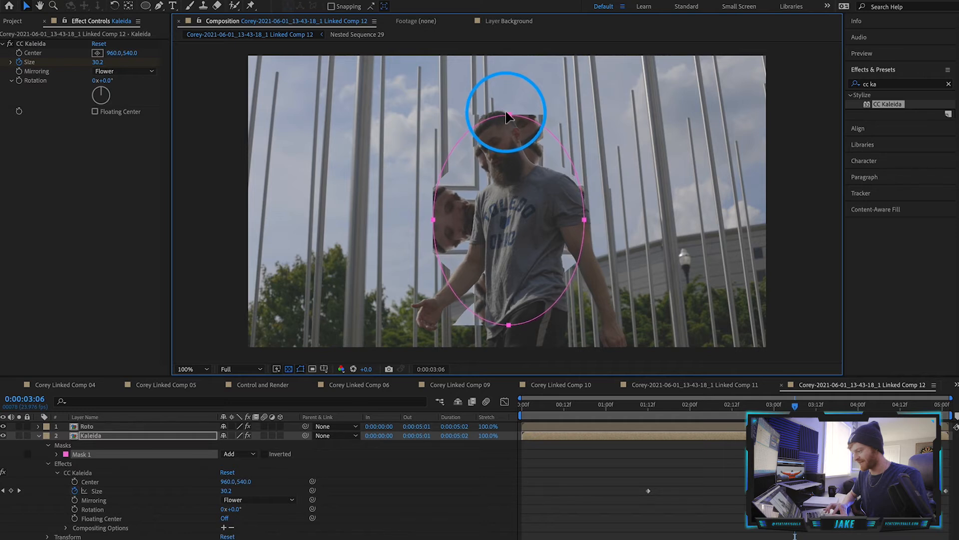
pyautogui.click(264, 453)
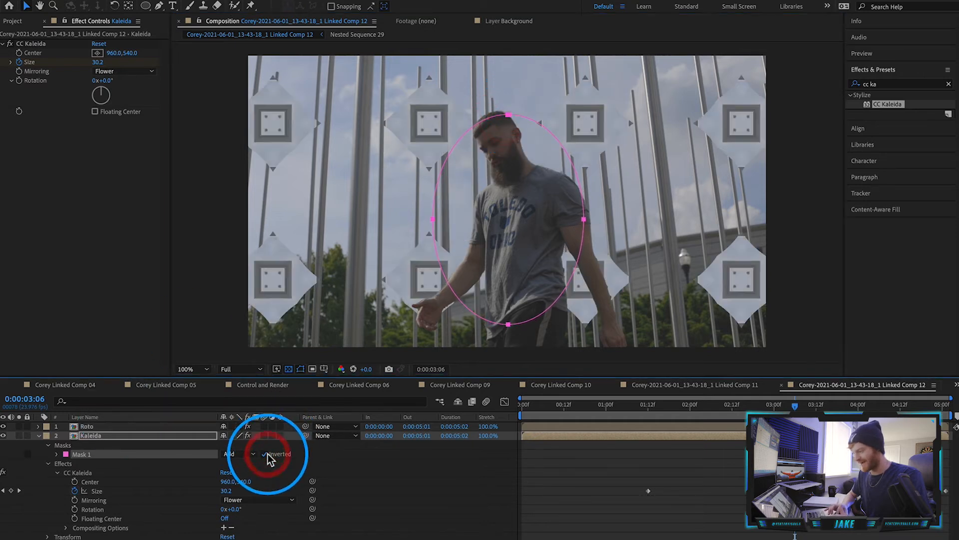
# Invert Mask 1, set a 10 px feather, and raise its top vertex above the head
pyautogui.click(39, 454)
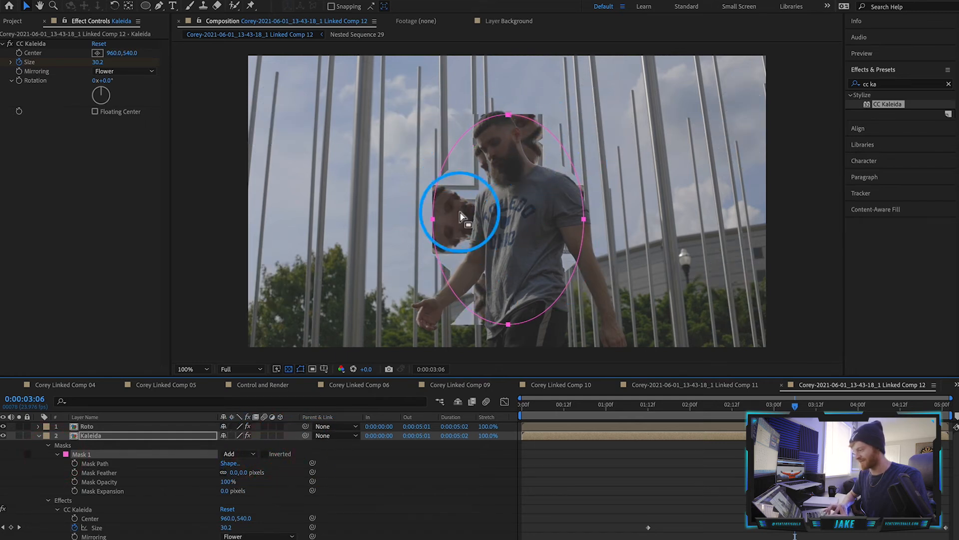
pyautogui.click(264, 453)
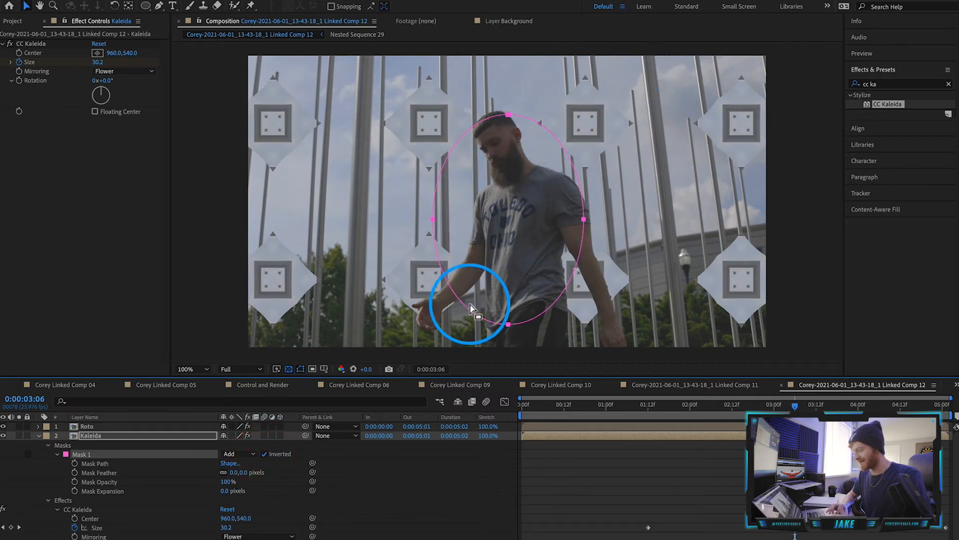
pyautogui.moveTo(472, 309); pyautogui.dragTo(254, 245)
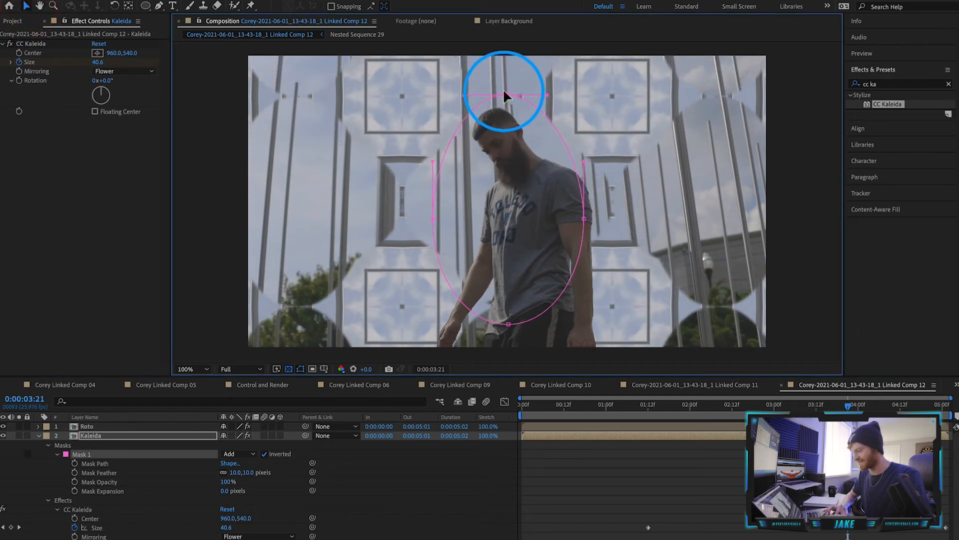
pyautogui.moveTo(506, 96); pyautogui.dragTo(507, 78)
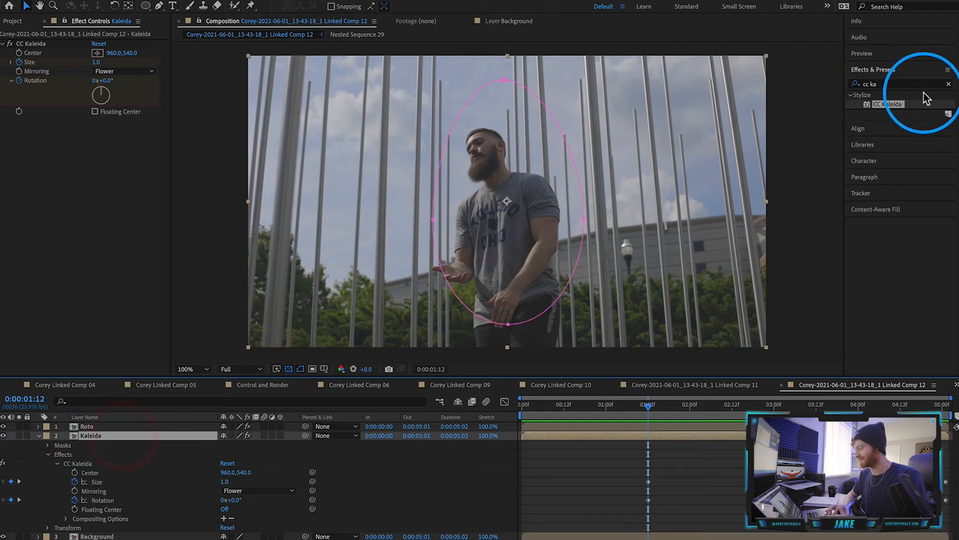
# Search 'hls' and apply Color Balance (HLS) to the Kaleida layer
pyautogui.click(948, 84)
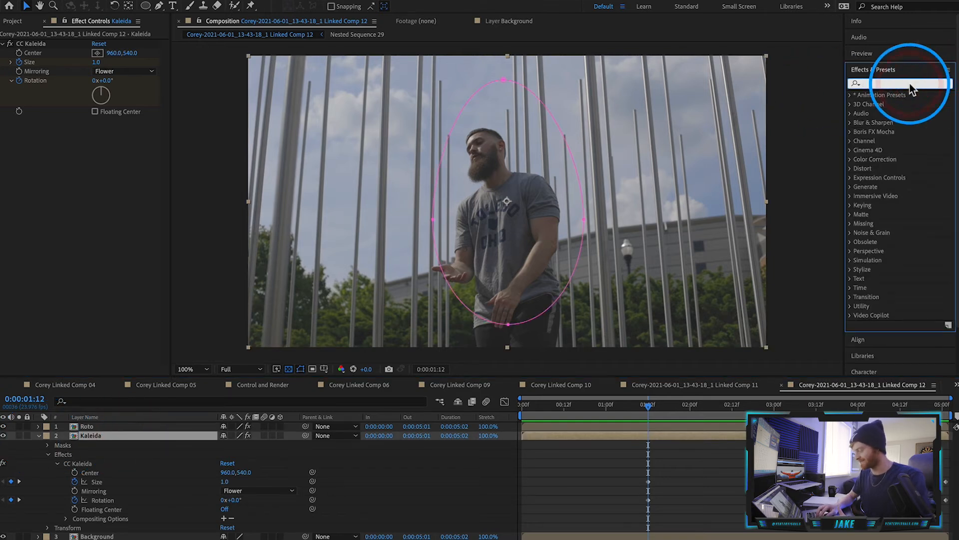
pyautogui.write('hls')
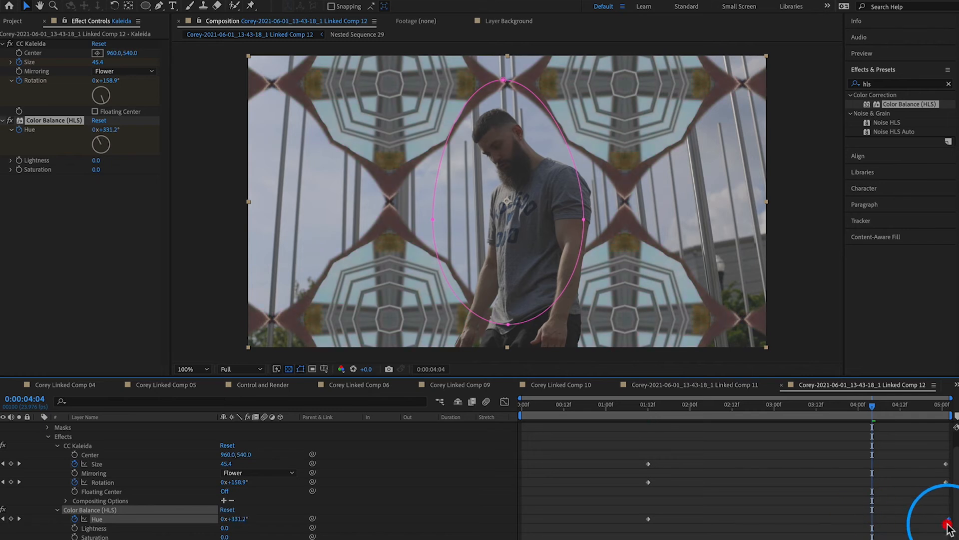
pyautogui.click(817, 404)
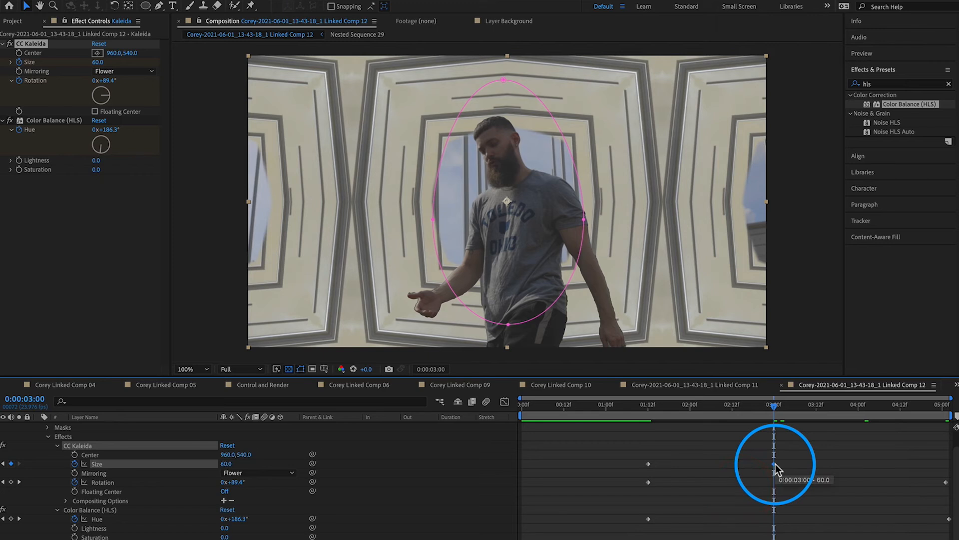
# Apply Easy Ease In to the Size keyframe at 0:00:03:00 and save the project
pyautogui.rightClick(773, 479)
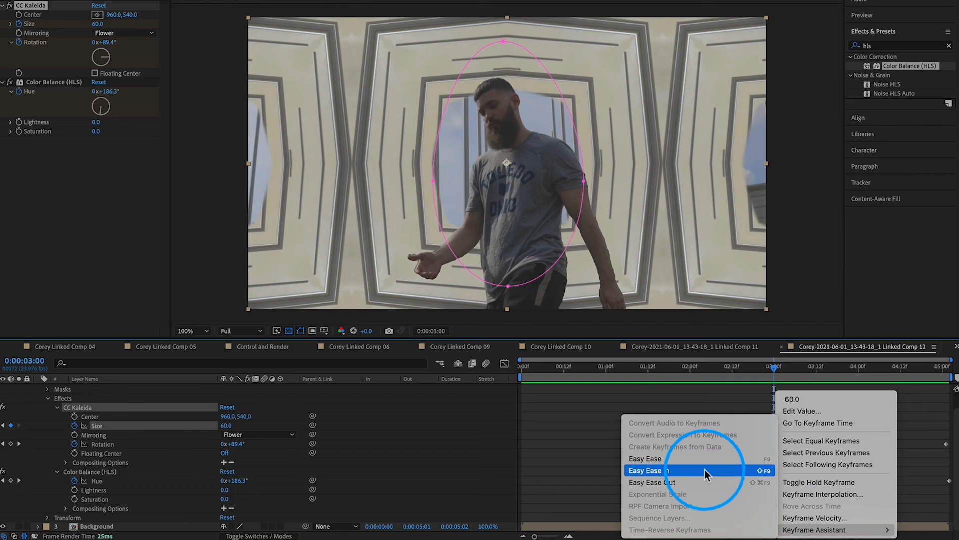
pyautogui.click(645, 470)
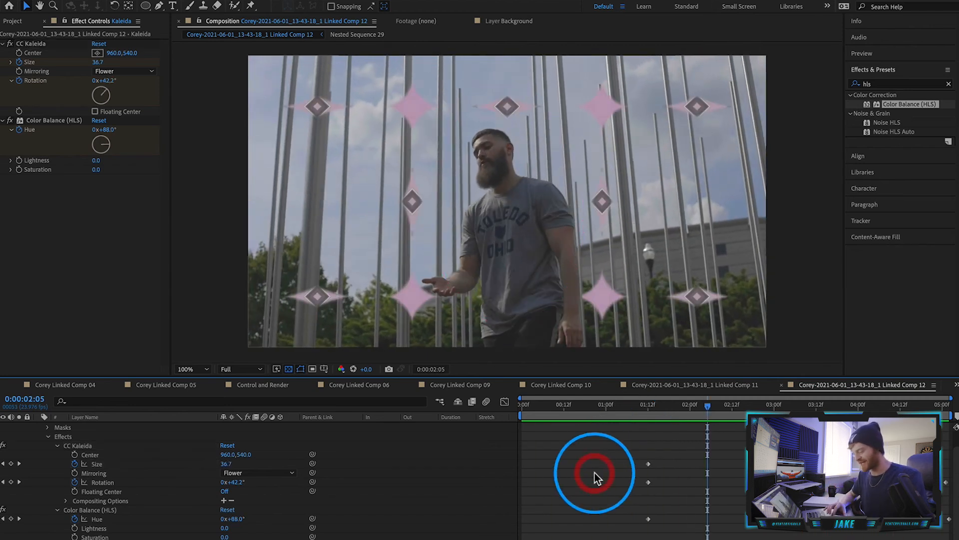
pyautogui.press('ctrl+s')
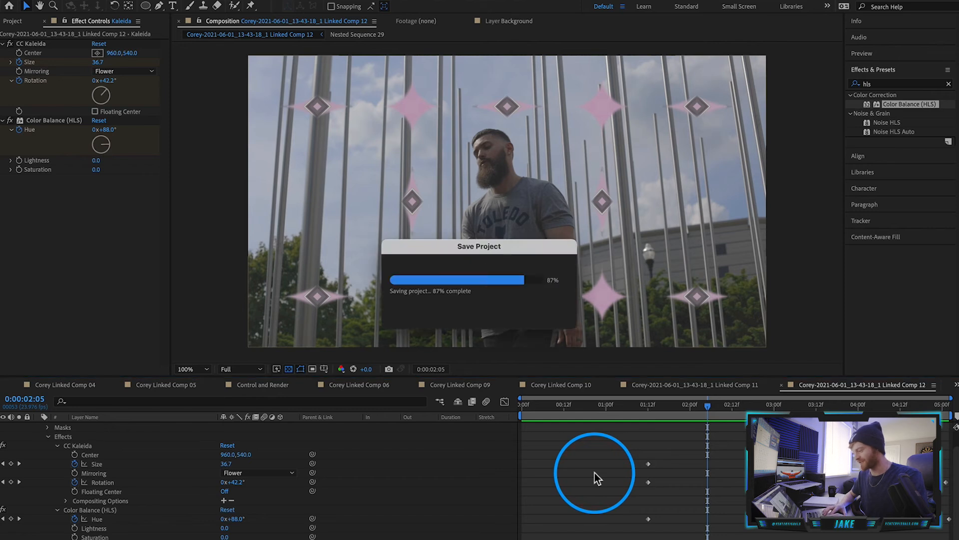